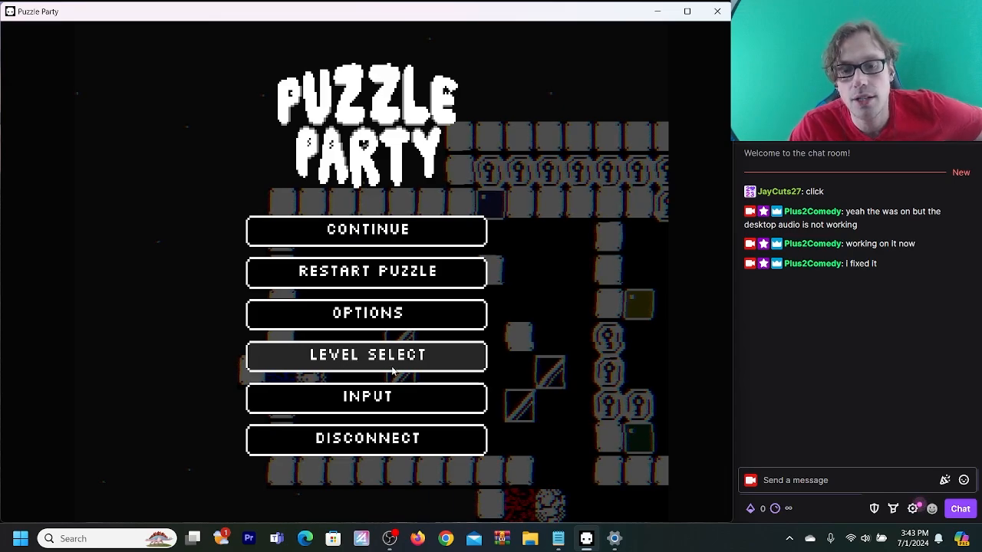
Start level 80, Get Across It, from the Level Select list
{"action": "left_click", "coordinate": [367, 356]}
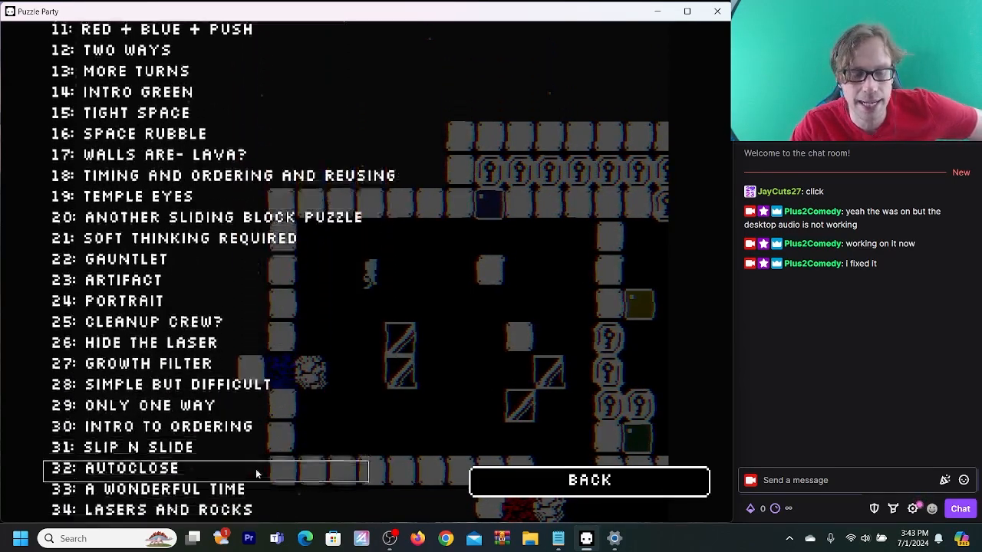
{"action": "scroll", "scroll_direction": "down", "scroll_amount": 3}
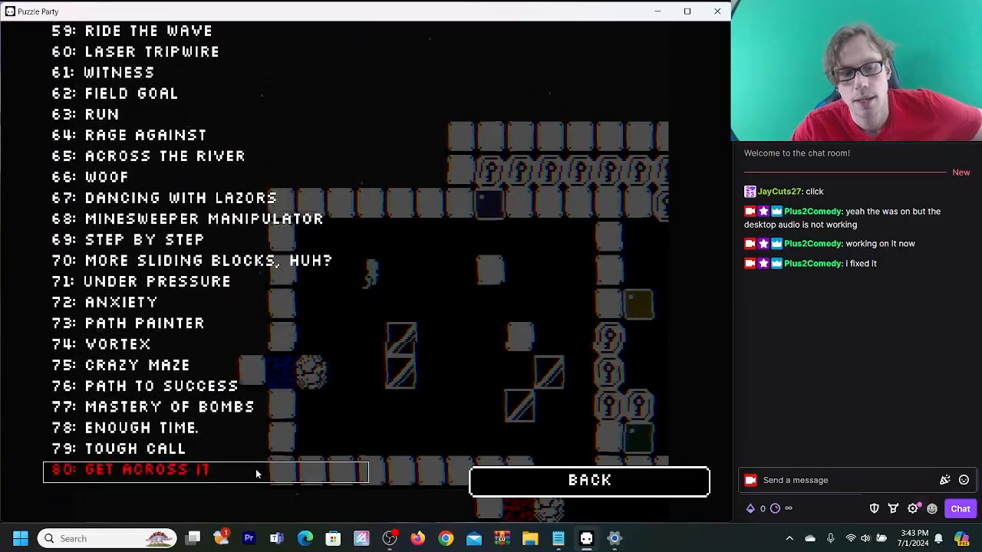
{"action": "left_click", "coordinate": [130, 469]}
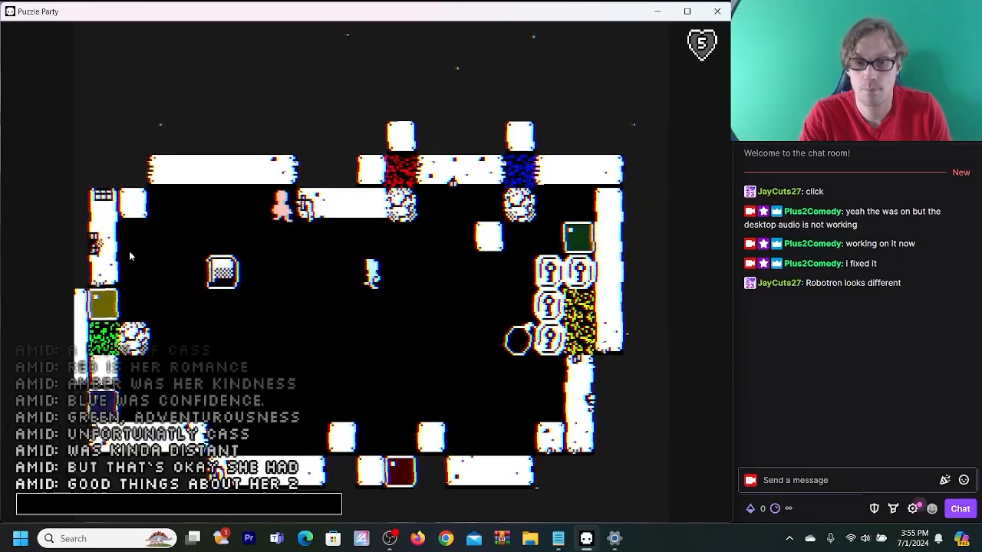
Reply 'WHAT' in the in-game story dialogue prompt
{"action": "type", "text": "WHAT"}
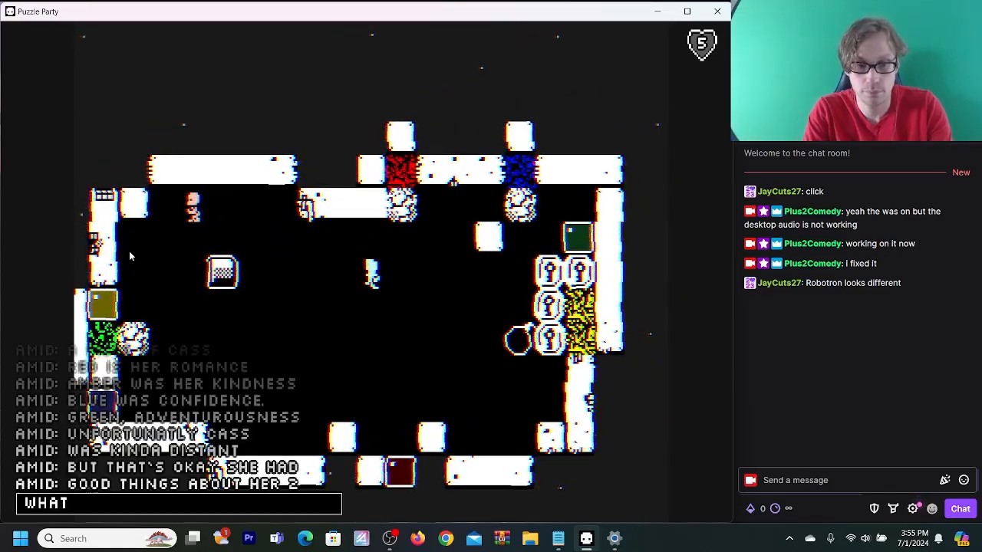